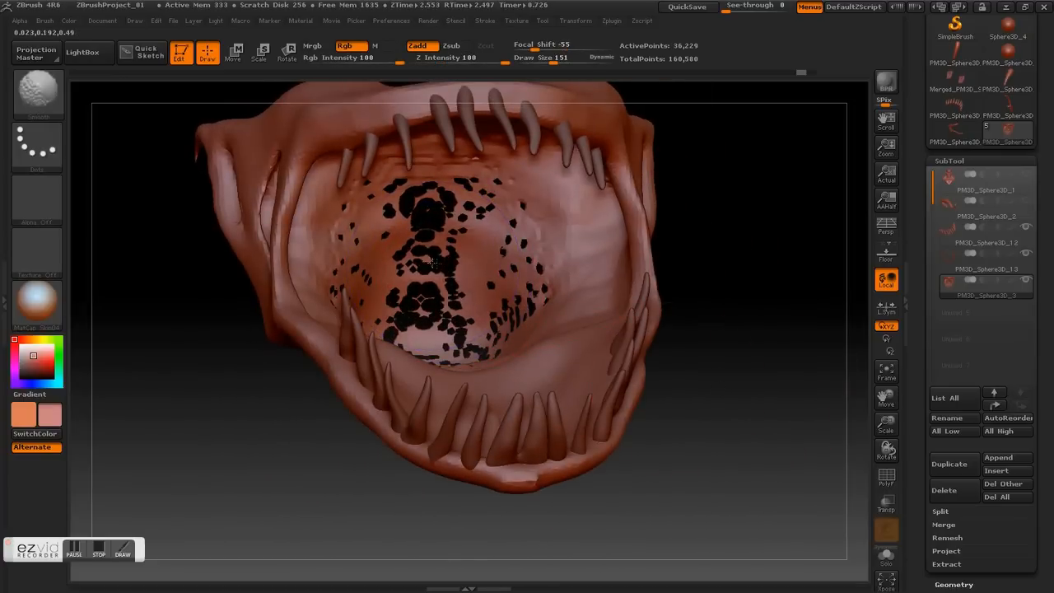
Switch to the Inflate brush for sculpting the mouth interior.
{"action": "left_click", "coordinate": [460, 329]}
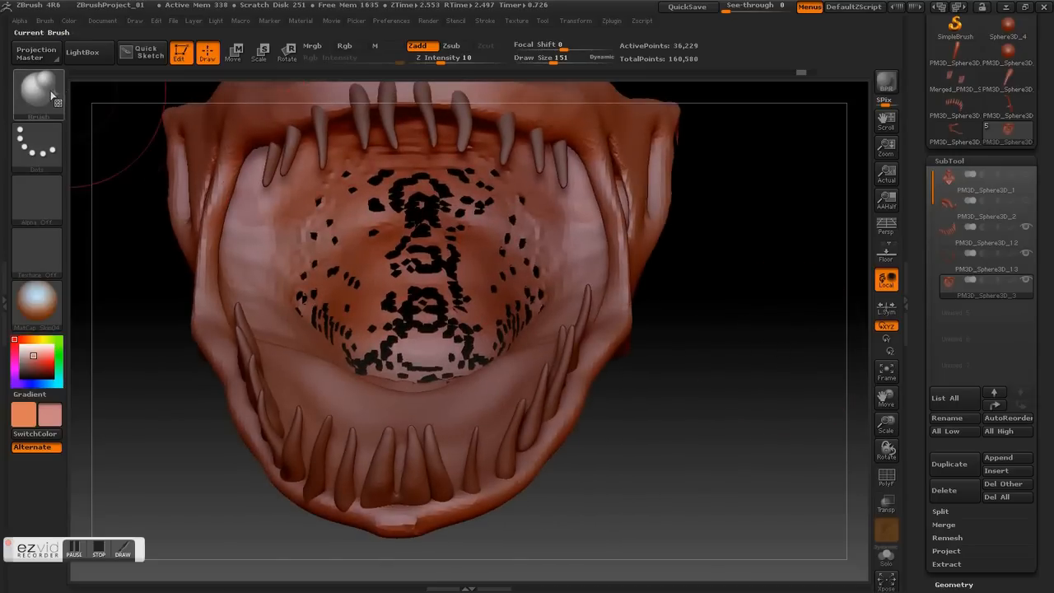
Pick the Inflat brush from the Brush library filtered by the letter I.
{"action": "left_click", "coordinate": [37, 93]}
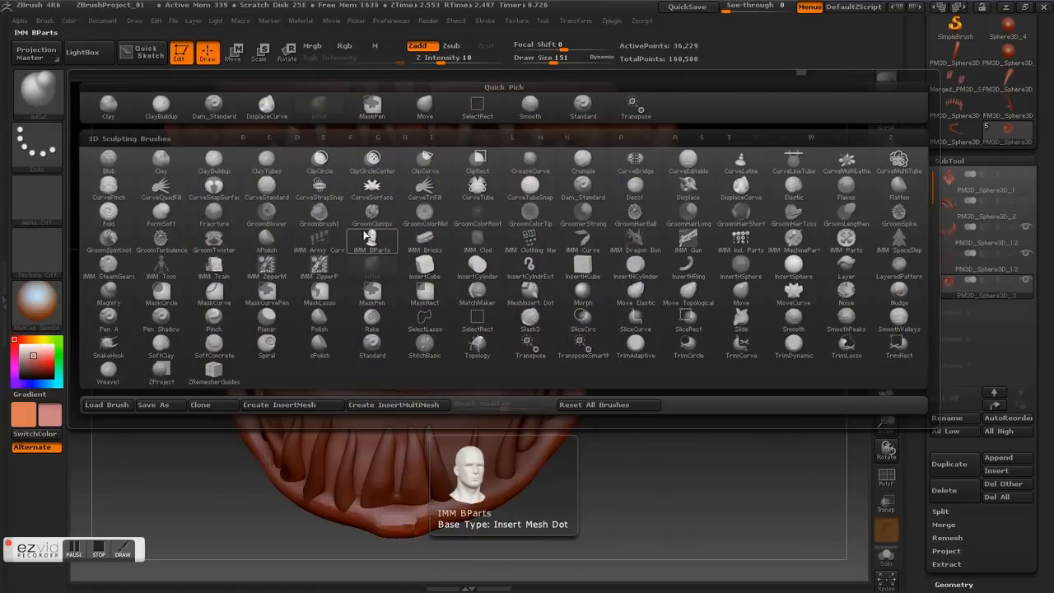
{"action": "left_click", "coordinate": [430, 137]}
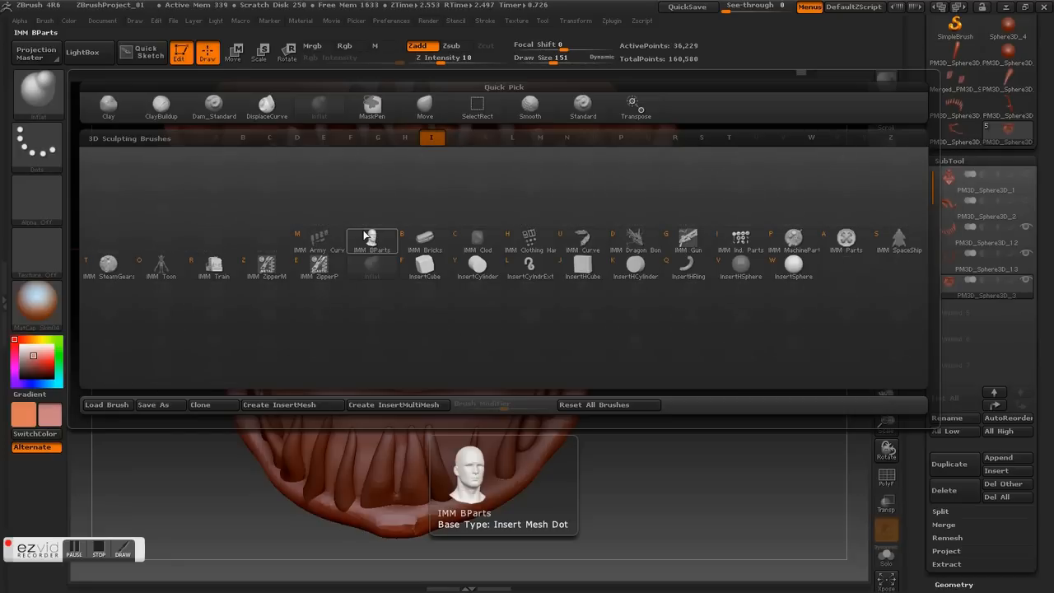
{"action": "mouse_move", "coordinate": [384, 262]}
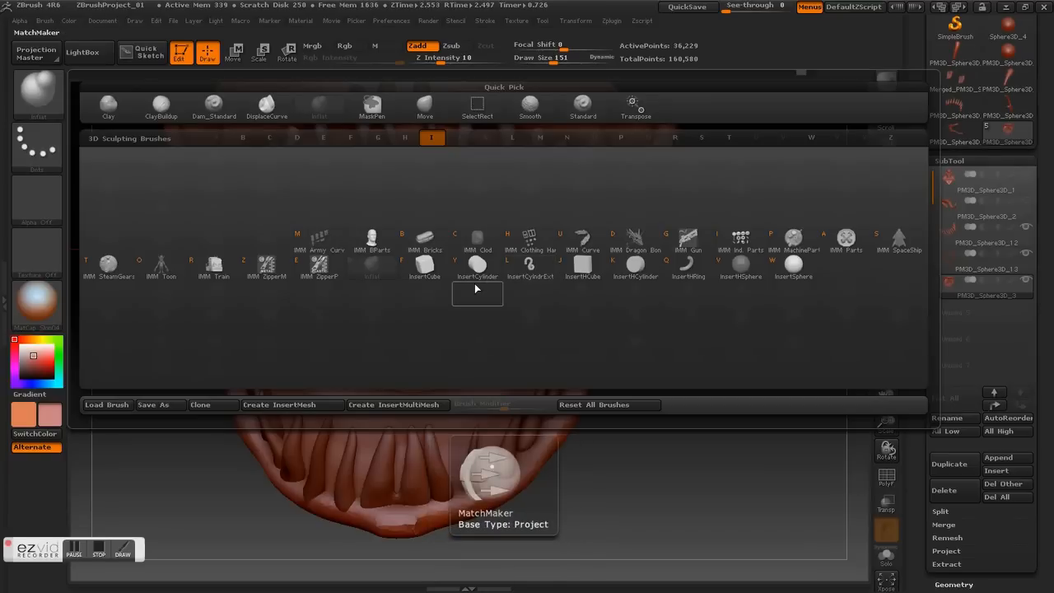
{"action": "mouse_move", "coordinate": [740, 267]}
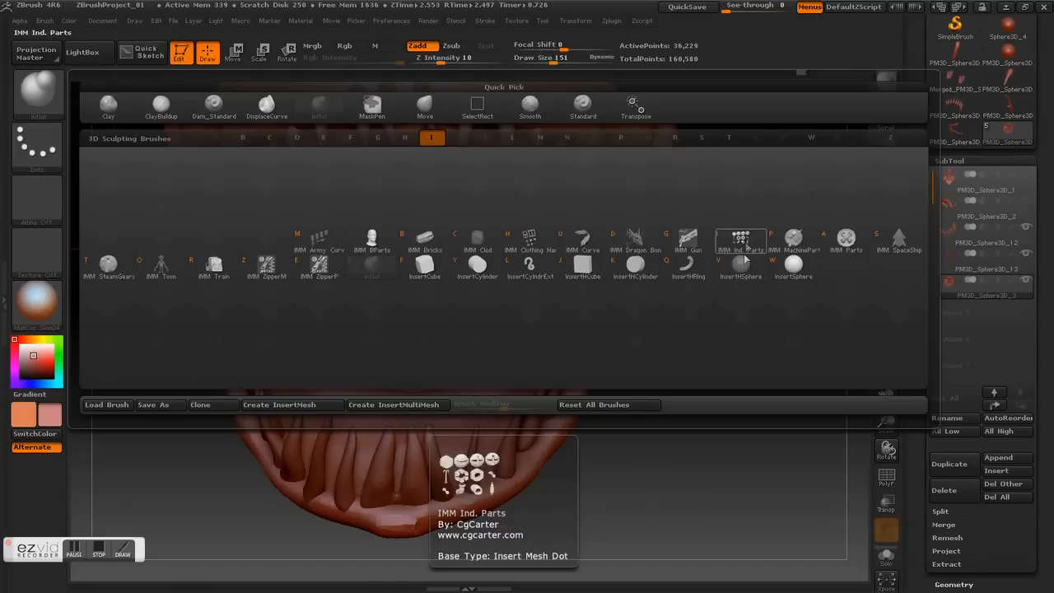
{"action": "left_click", "coordinate": [740, 267]}
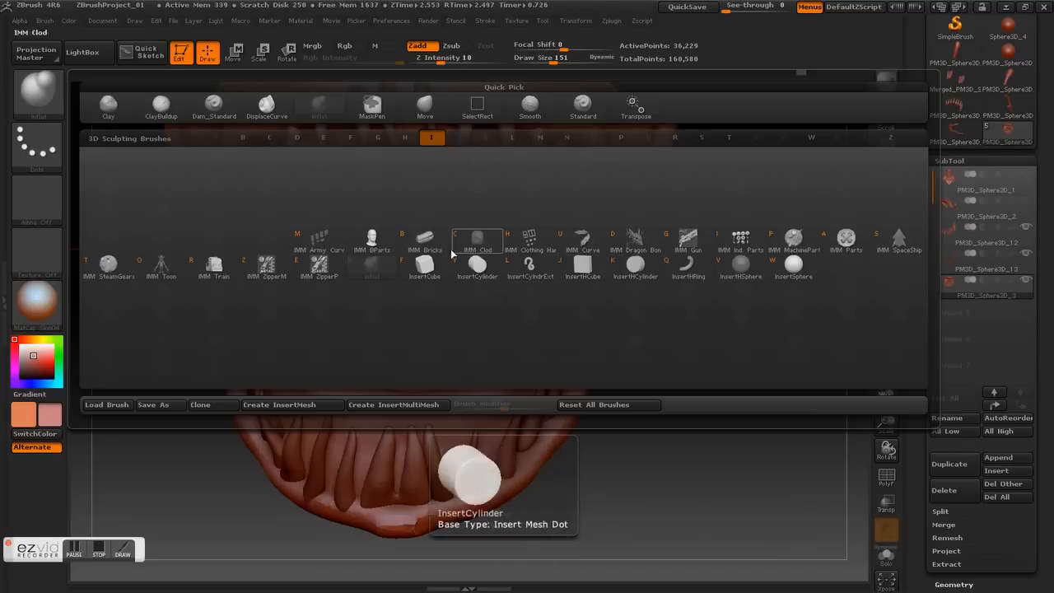
{"action": "left_click", "coordinate": [161, 268]}
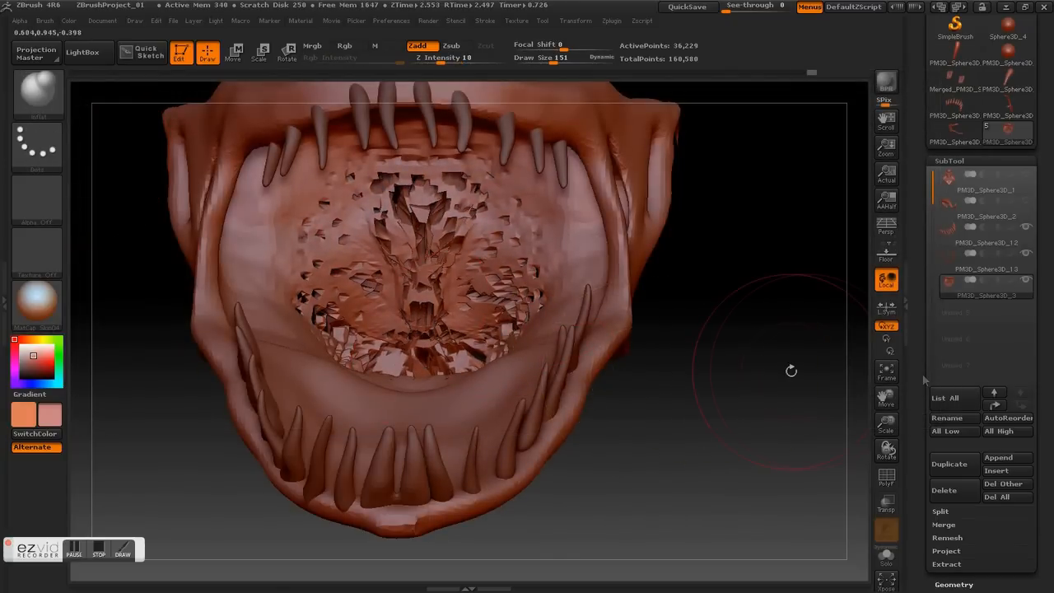
Collapse SubTool and apply DynaMesh from Tool > Geometry to remesh the creature.
{"action": "left_click", "coordinate": [948, 161]}
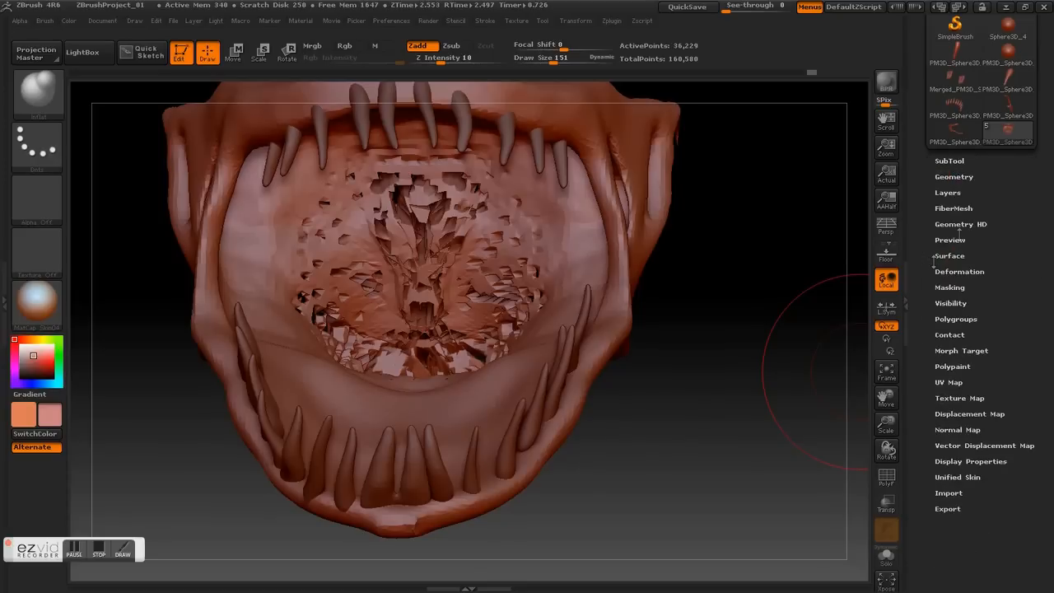
{"action": "left_click", "coordinate": [953, 177]}
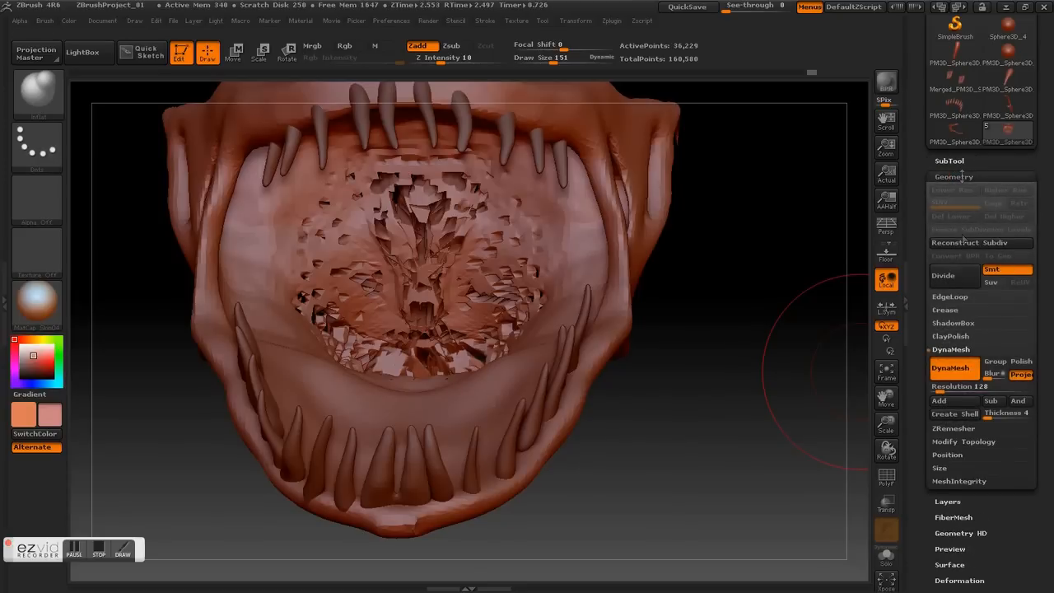
{"action": "left_click", "coordinate": [953, 367]}
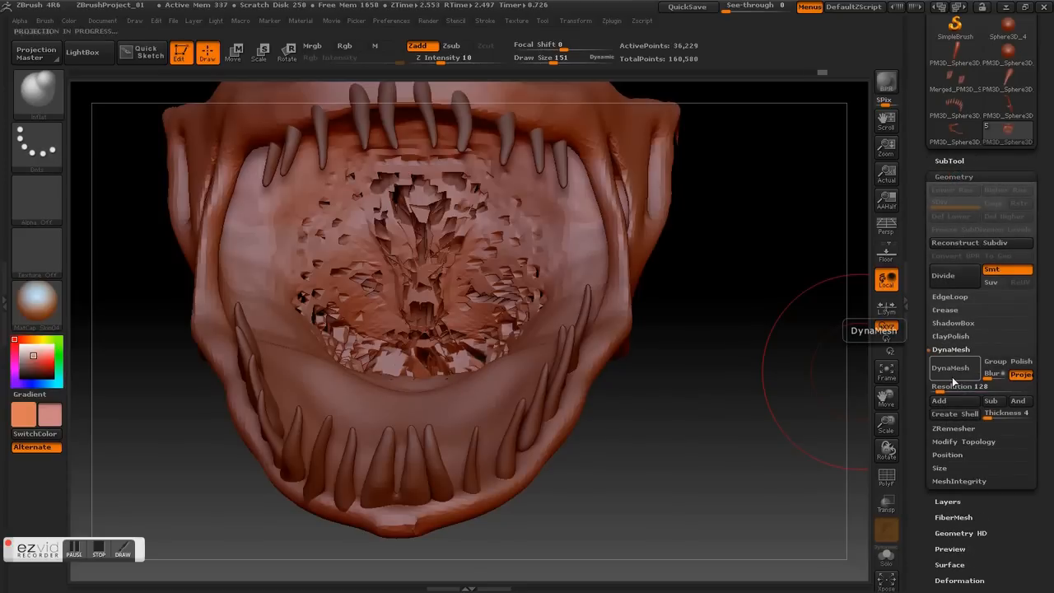
{"action": "left_click", "coordinate": [953, 367]}
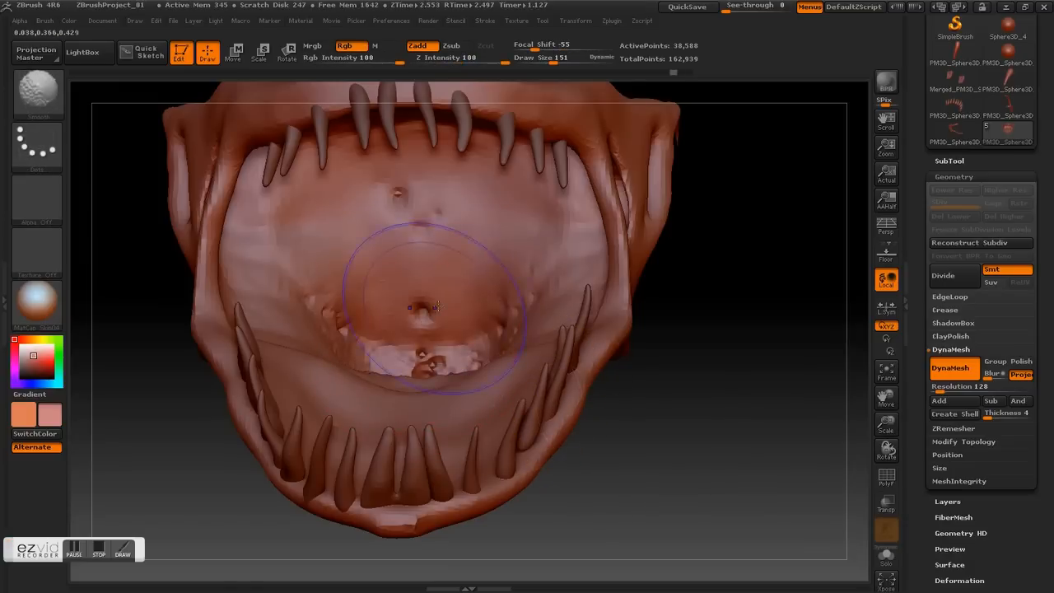
Smooth the remaining dimples inside the mouth with a Shift-drag stroke.
{"action": "left_click_drag", "start_coordinate": [436, 307], "coordinate": [722, 485]}
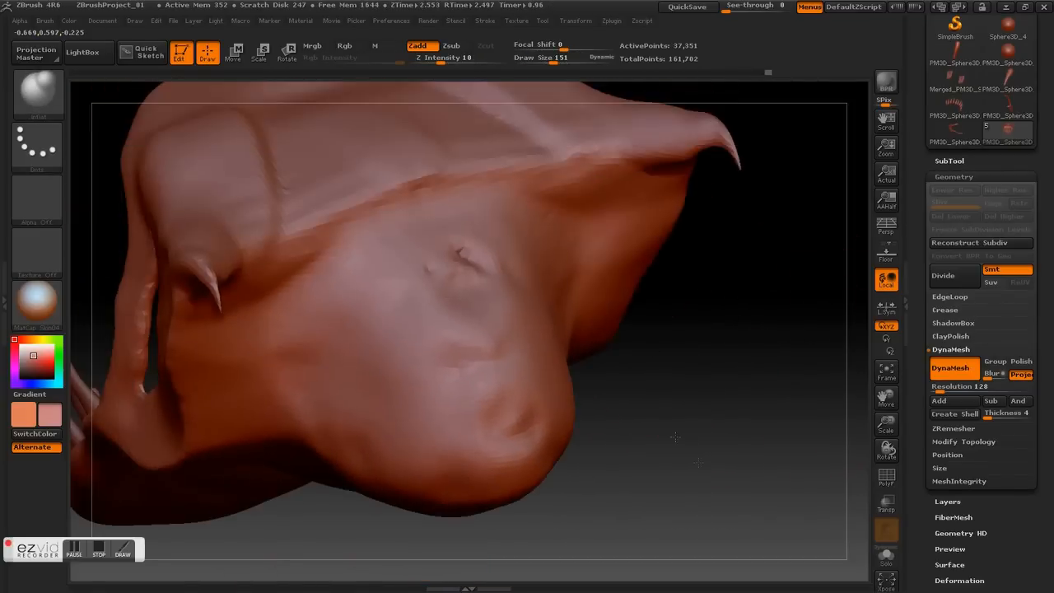
Rotate the view to frame the whole head and re-expand the SubTool list.
{"action": "left_click_drag", "start_coordinate": [674, 437], "coordinate": [713, 468]}
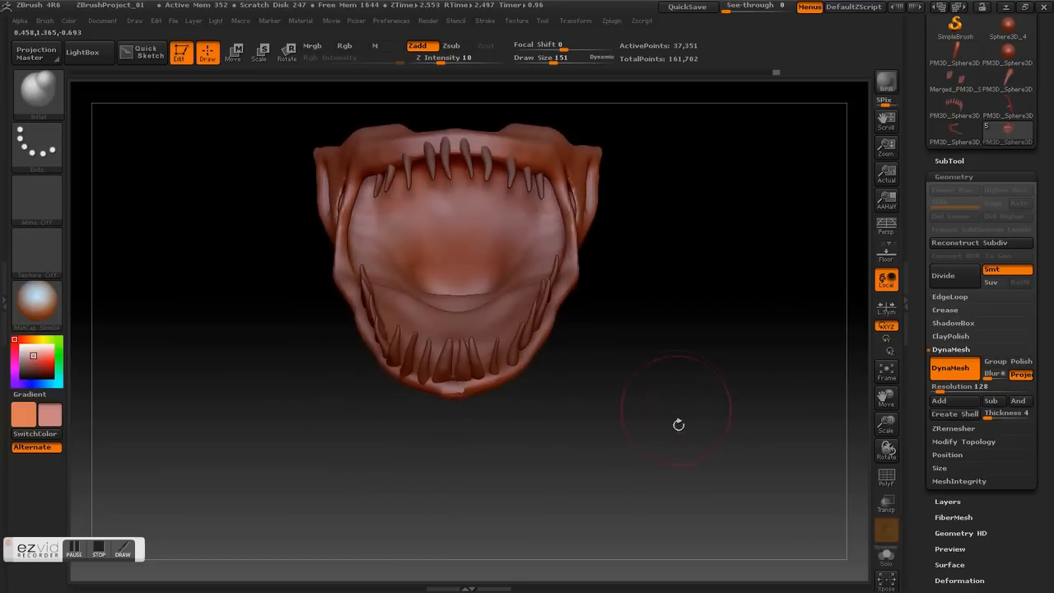
{"action": "mouse_move", "coordinate": [949, 161]}
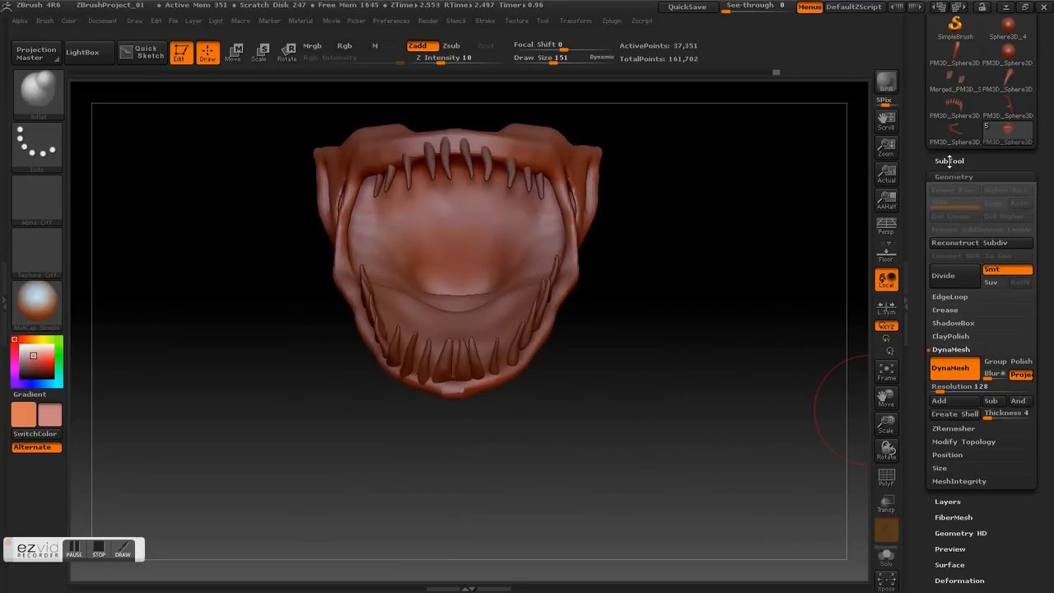
{"action": "left_click", "coordinate": [948, 160]}
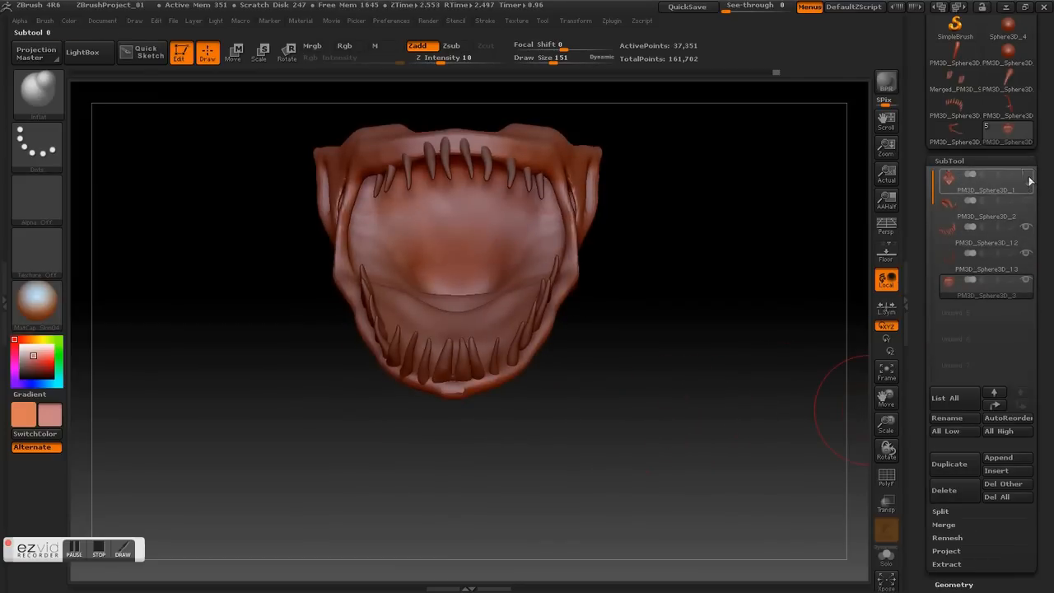